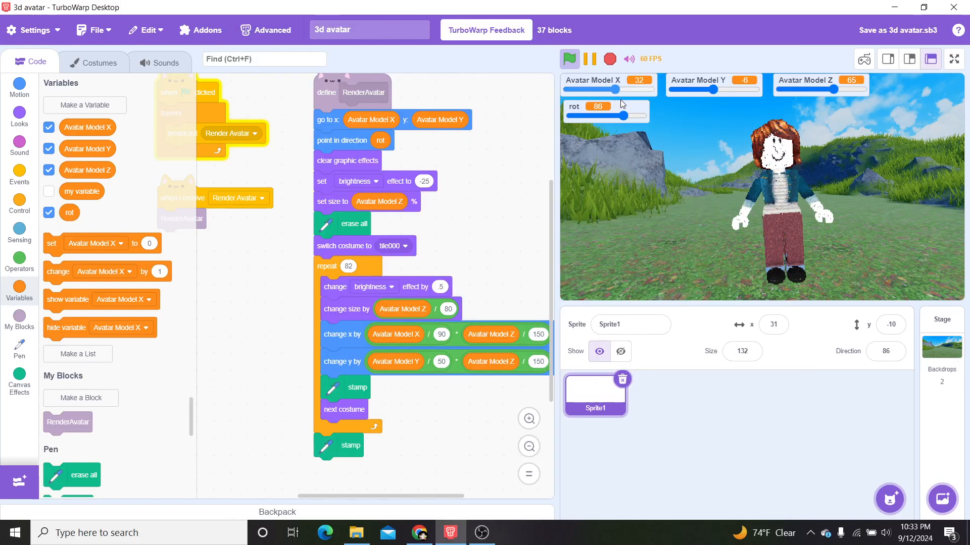
# Slide the avatar right to Avatar Model X 49, then leave the full-screen stage view.
pyautogui.moveTo(614, 89); pyautogui.dragTo(565, 89)
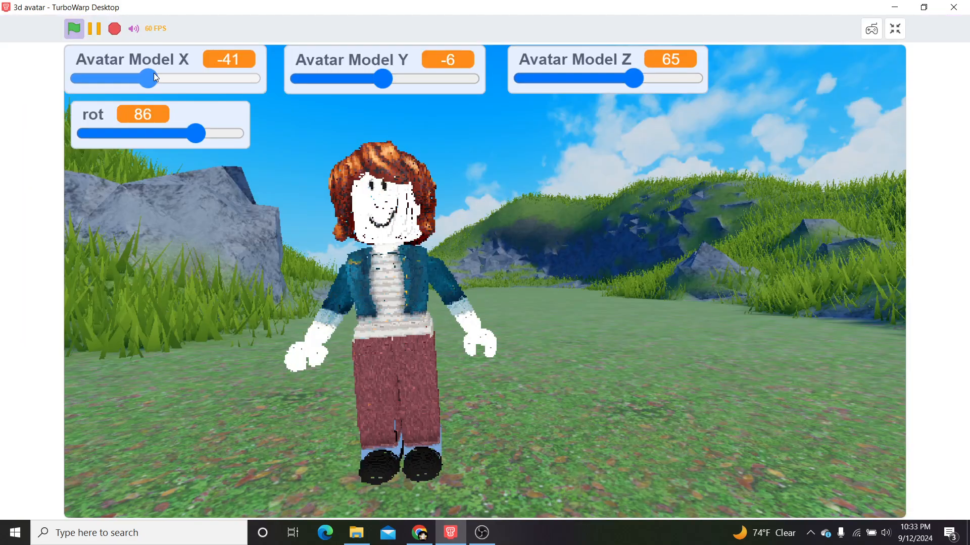
pyautogui.moveTo(154, 79); pyautogui.dragTo(197, 79)
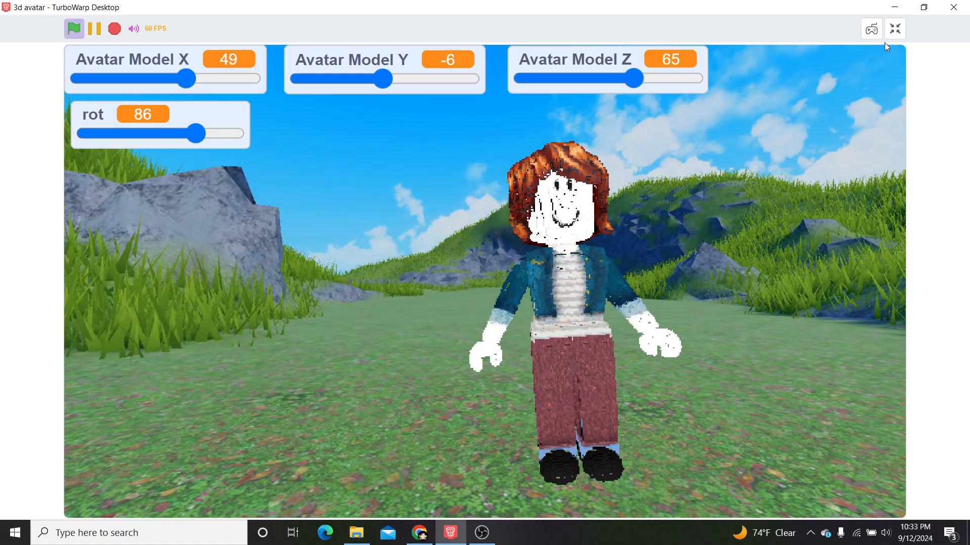
pyautogui.click(894, 29)
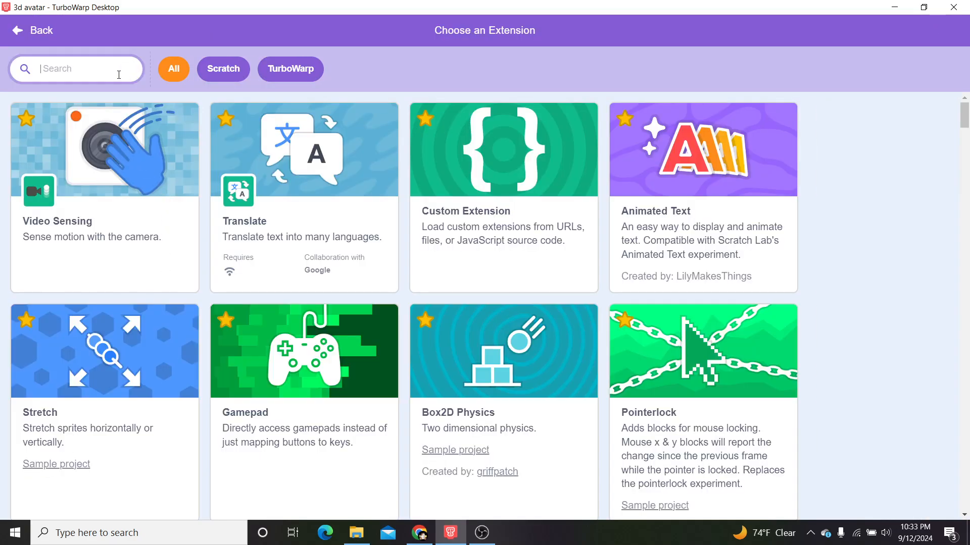
pyautogui.write('simpl')
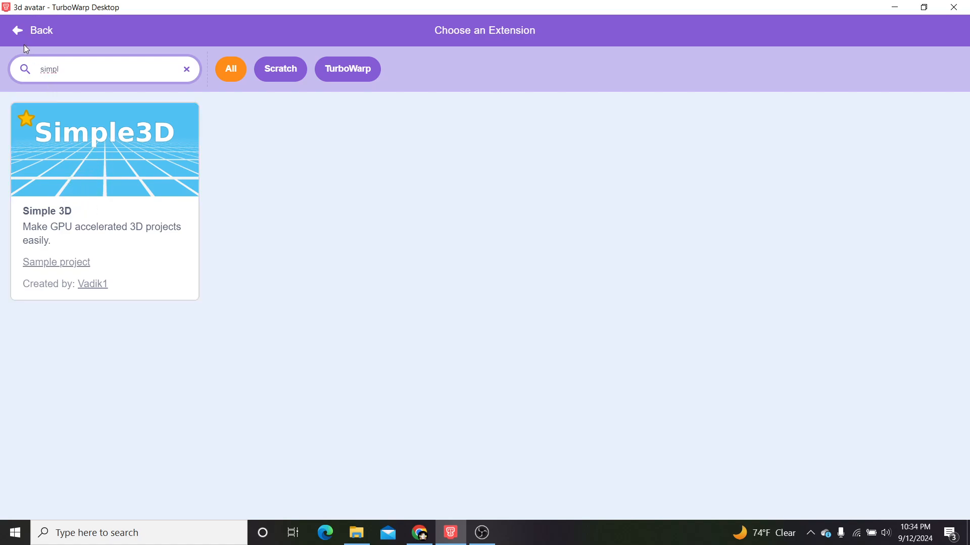
pyautogui.moveTo(25, 39)
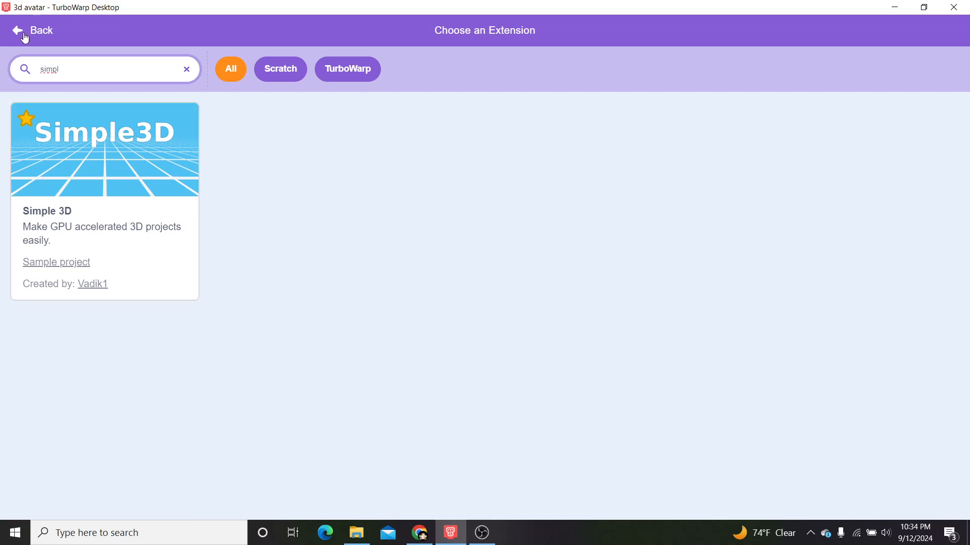
pyautogui.click(33, 30)
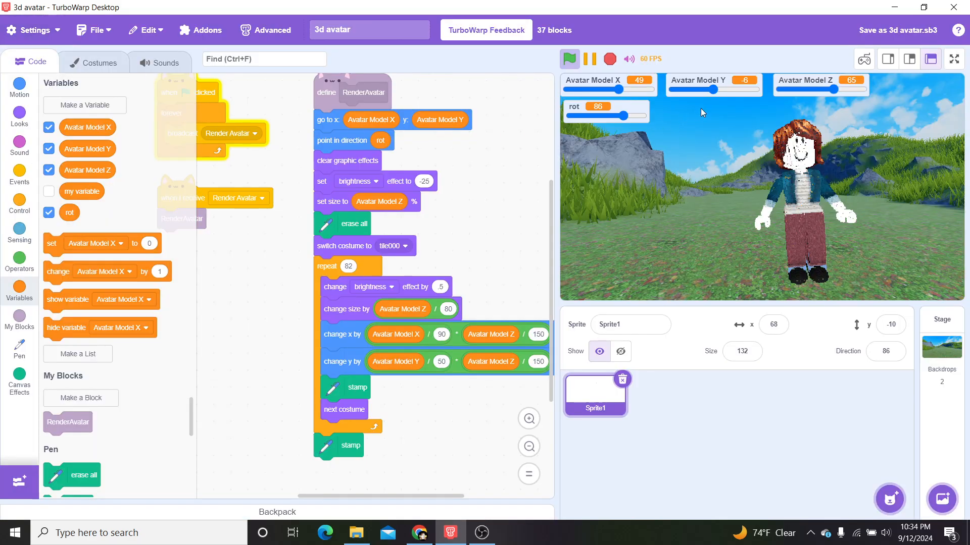
# Show the stage full screen and tilt the avatar to rotation 102.
pyautogui.click(954, 59)
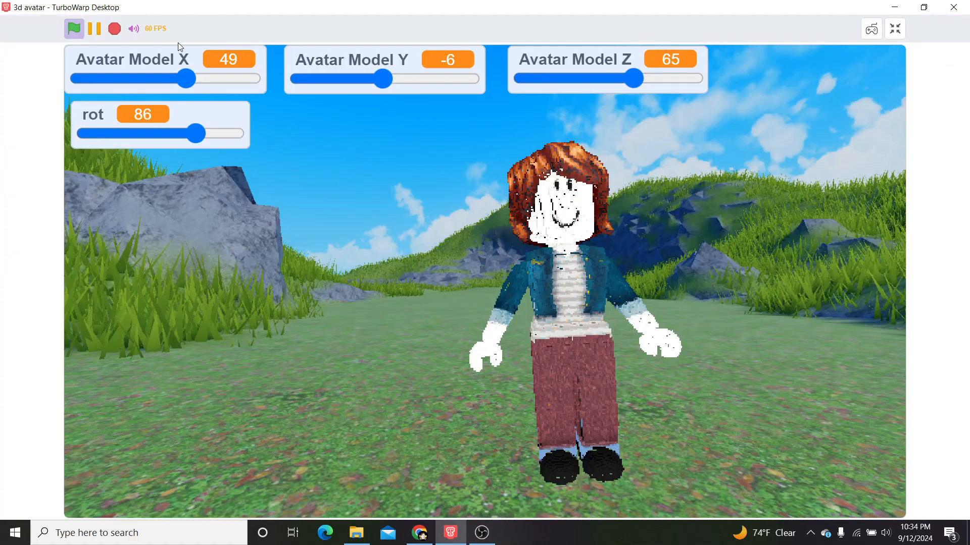
pyautogui.moveTo(197, 134); pyautogui.dragTo(239, 133)
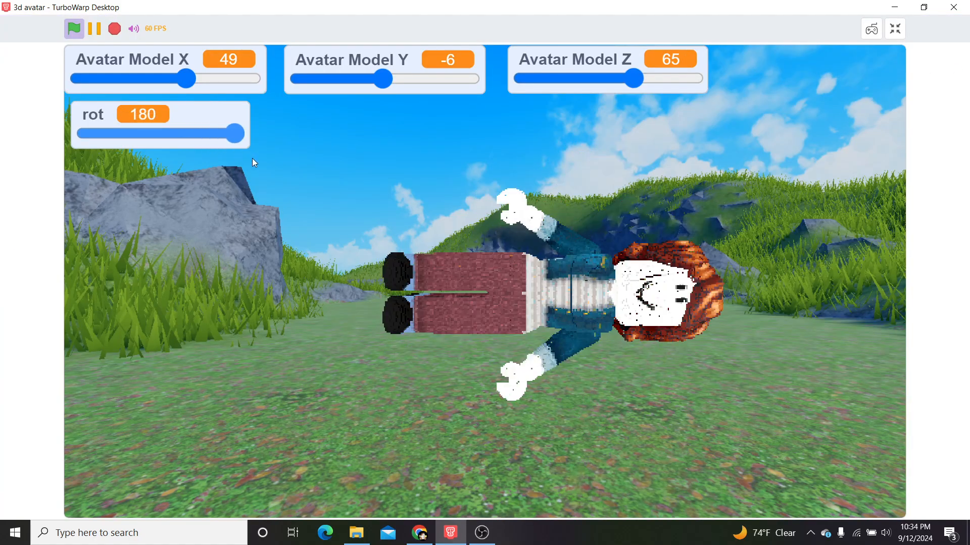
pyautogui.moveTo(237, 134); pyautogui.dragTo(180, 133)
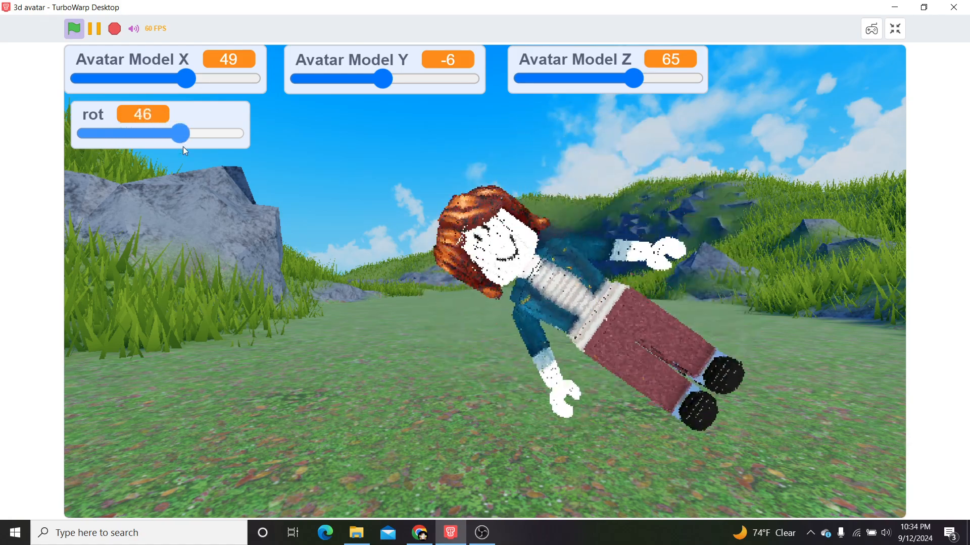
# Place the avatar close up on the left at X -125, Y 4, Z 100.
pyautogui.moveTo(187, 78); pyautogui.dragTo(92, 79)
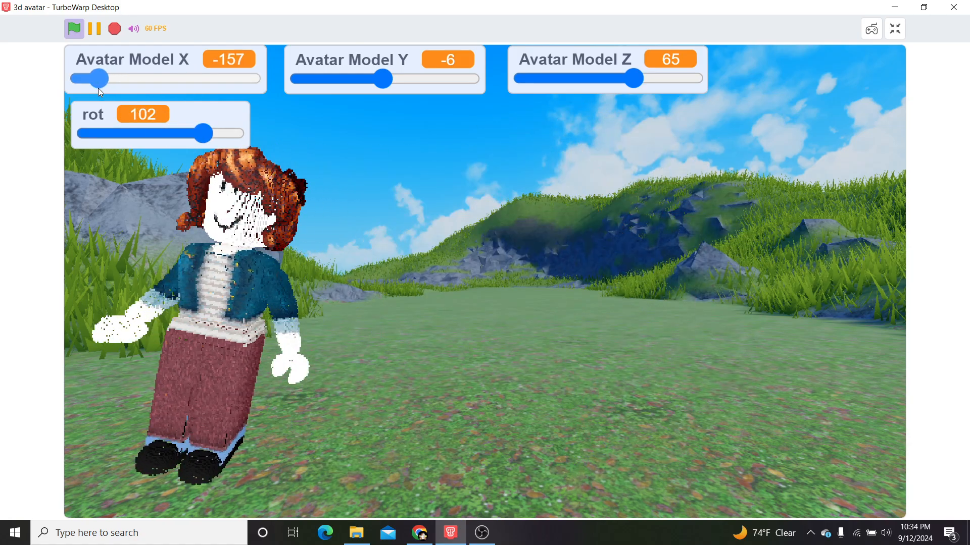
pyautogui.moveTo(91, 79); pyautogui.dragTo(114, 79)
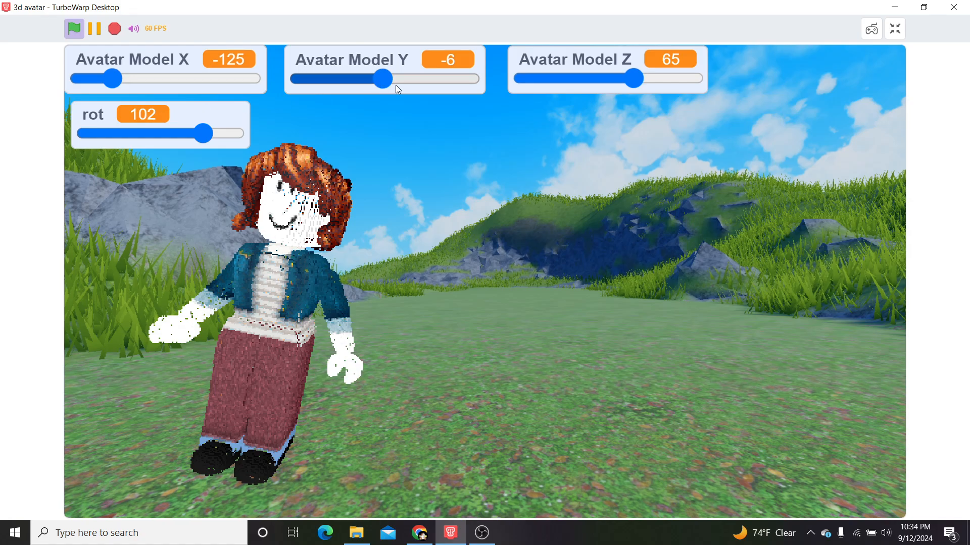
pyautogui.moveTo(382, 78); pyautogui.dragTo(402, 79)
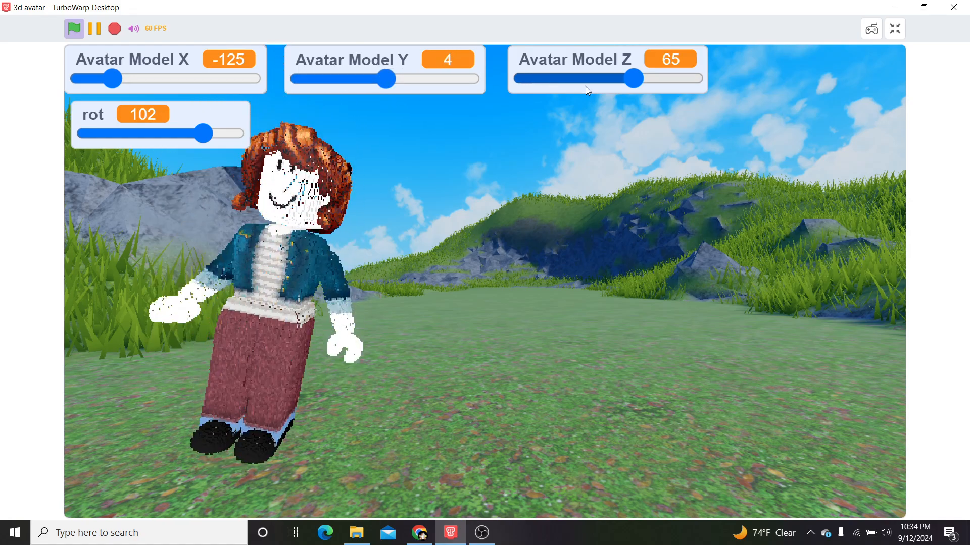
pyautogui.moveTo(632, 78); pyautogui.dragTo(691, 78)
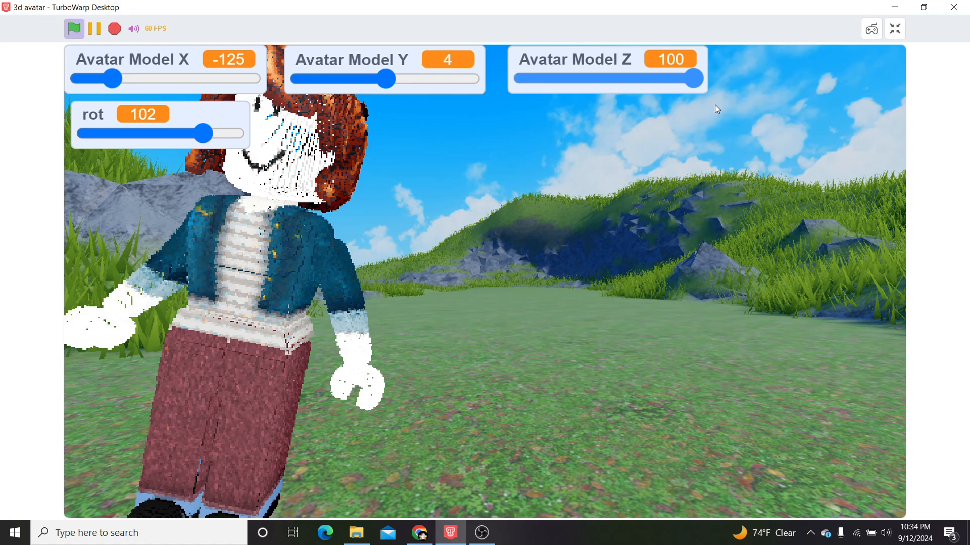
# Try lowering and raising the avatar, then move it right of centre.
pyautogui.moveTo(389, 79); pyautogui.dragTo(358, 79)
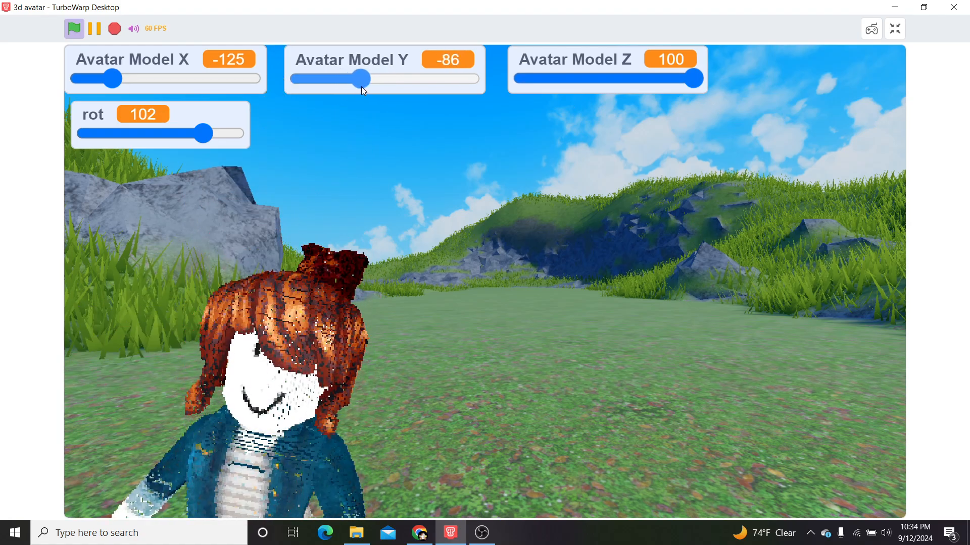
pyautogui.moveTo(359, 79); pyautogui.dragTo(390, 78)
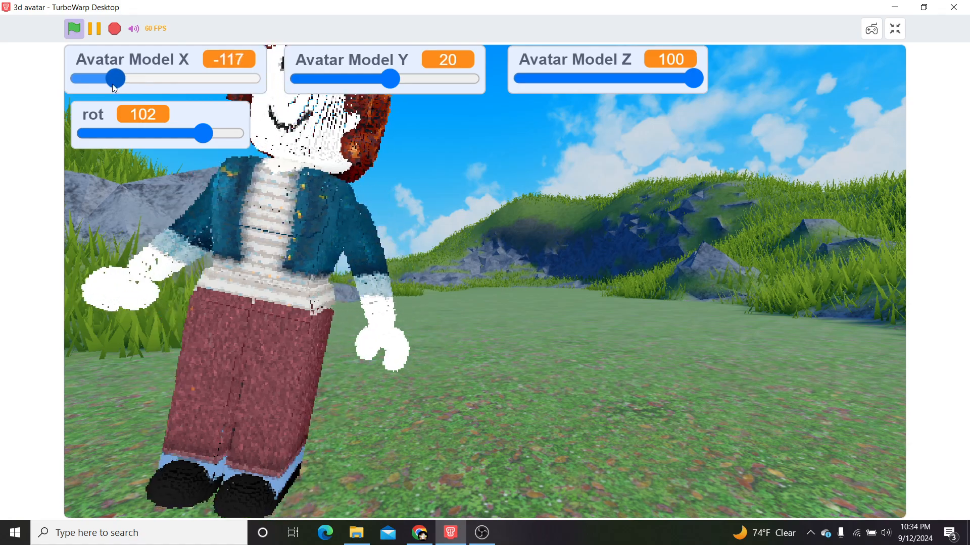
pyautogui.moveTo(108, 79); pyautogui.dragTo(142, 79)
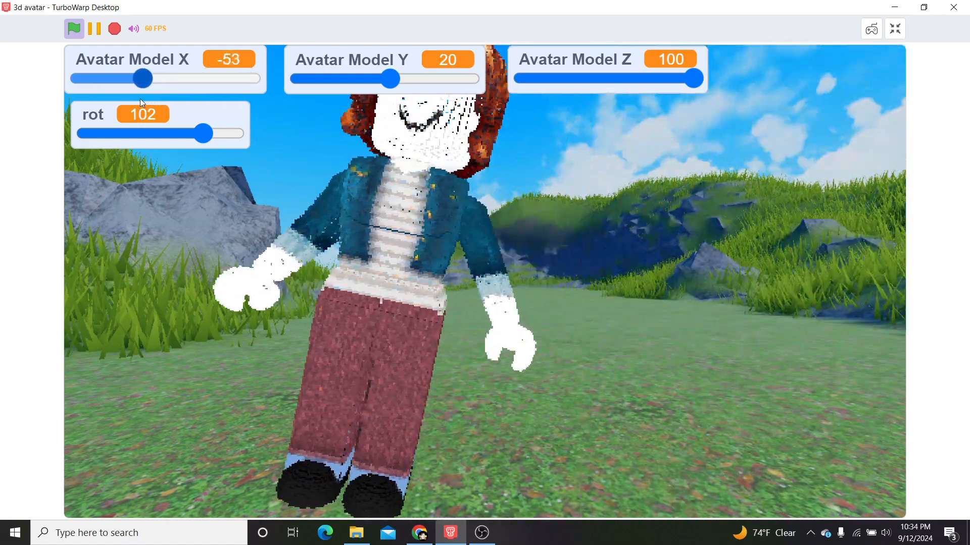
pyautogui.moveTo(142, 78); pyautogui.dragTo(185, 79)
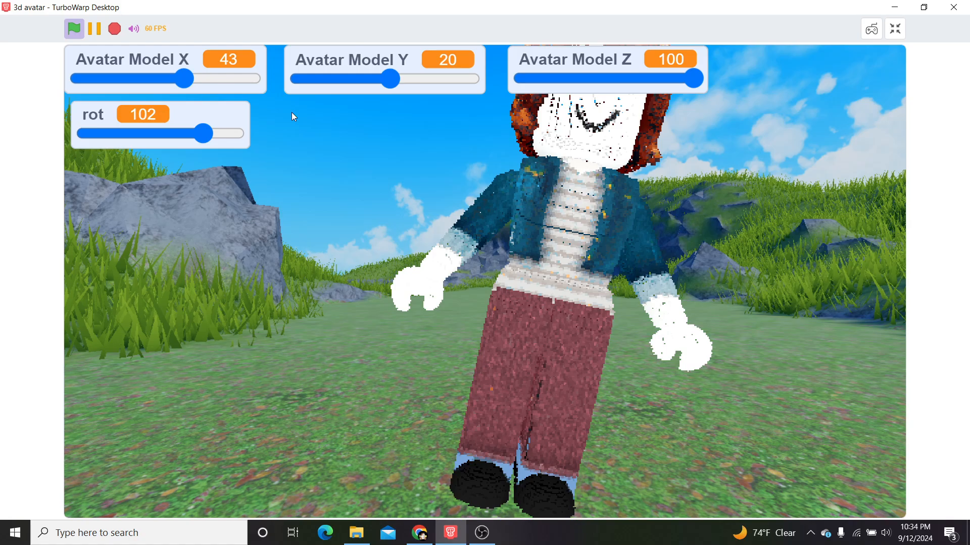
# Experiment with the avatar's rotation, flipping it upside down and back near upright.
pyautogui.moveTo(206, 133); pyautogui.dragTo(199, 133)
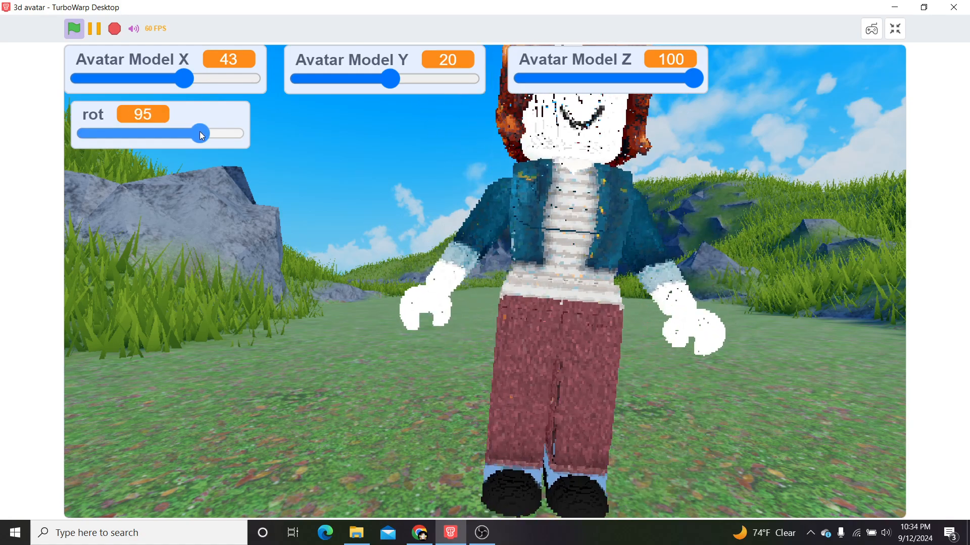
pyautogui.moveTo(214, 133); pyautogui.dragTo(198, 133)
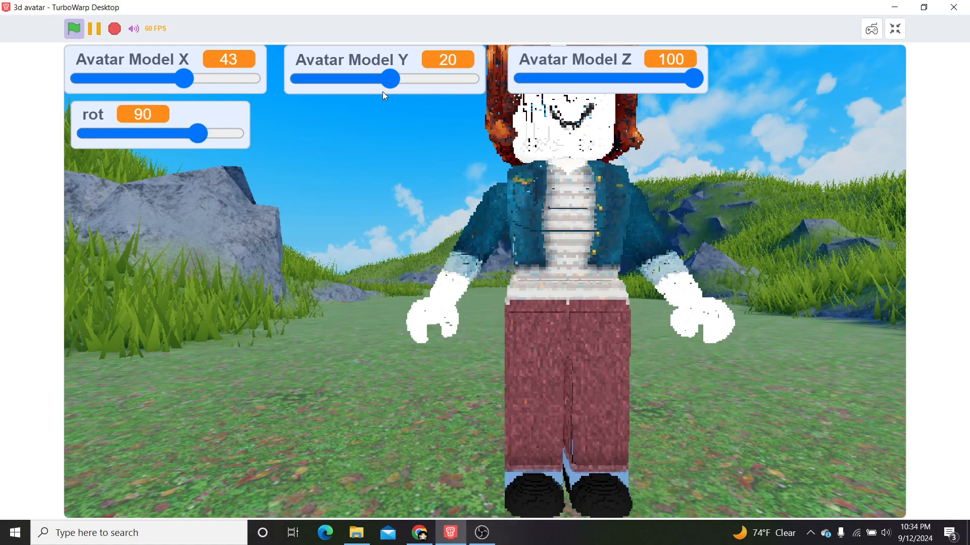
pyautogui.moveTo(193, 133); pyautogui.dragTo(121, 133)
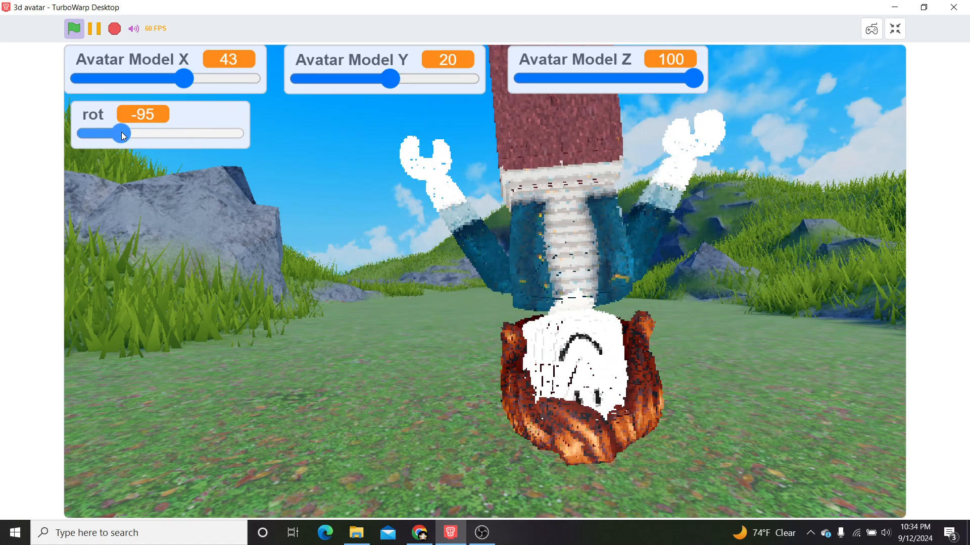
pyautogui.moveTo(115, 133); pyautogui.dragTo(185, 133)
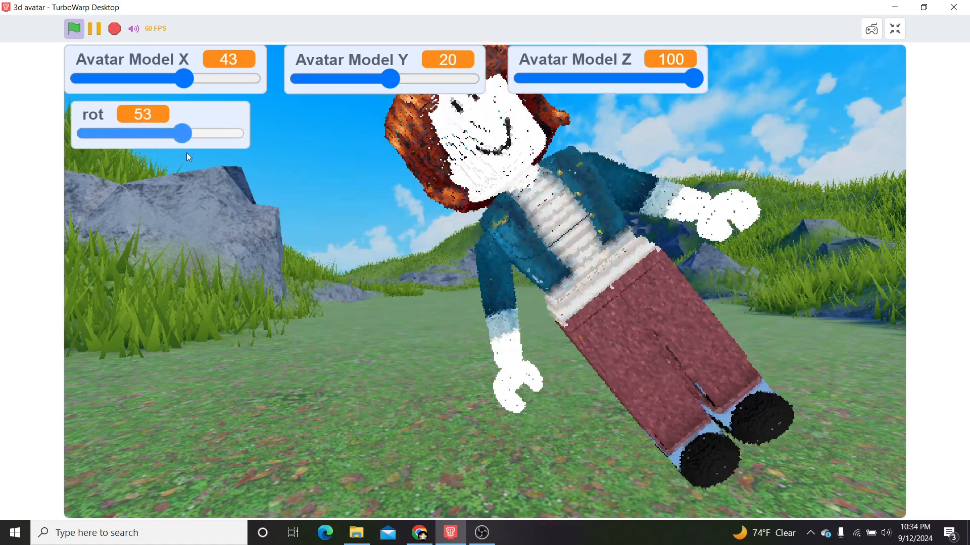
pyautogui.moveTo(186, 132); pyautogui.dragTo(197, 133)
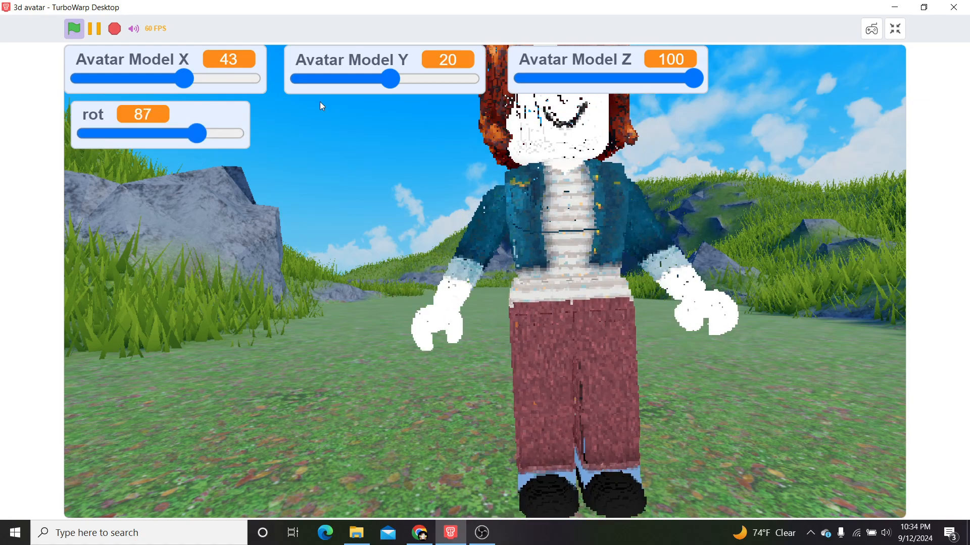
# Settle the avatar far away at X -38, Y -40, Z 30, rotation 180.
pyautogui.moveTo(391, 78); pyautogui.dragTo(319, 78)
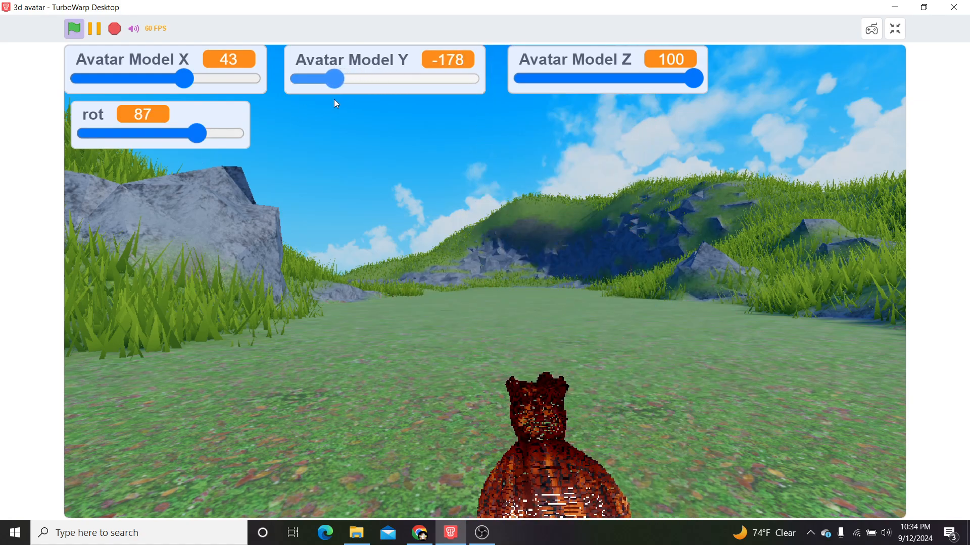
pyautogui.moveTo(318, 79); pyautogui.dragTo(386, 79)
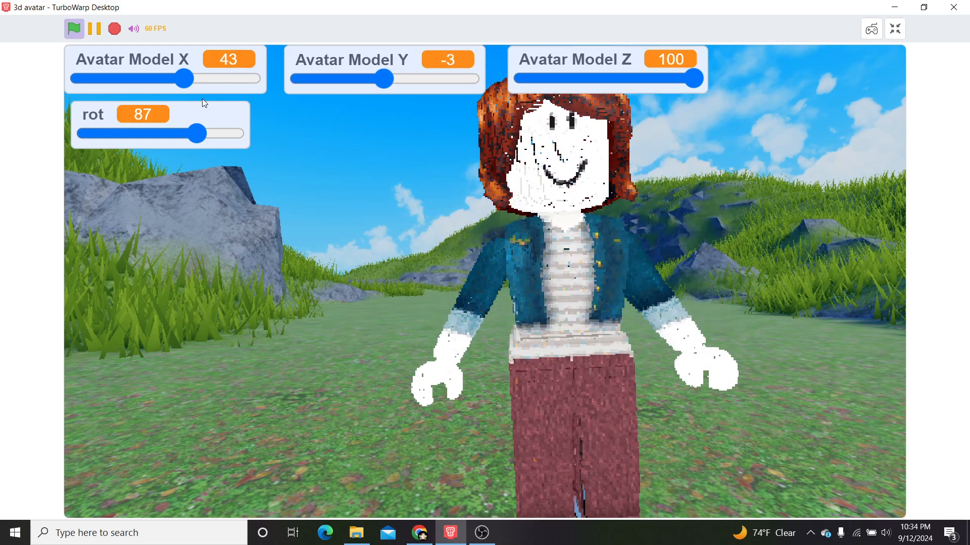
pyautogui.moveTo(195, 133); pyautogui.dragTo(200, 132)
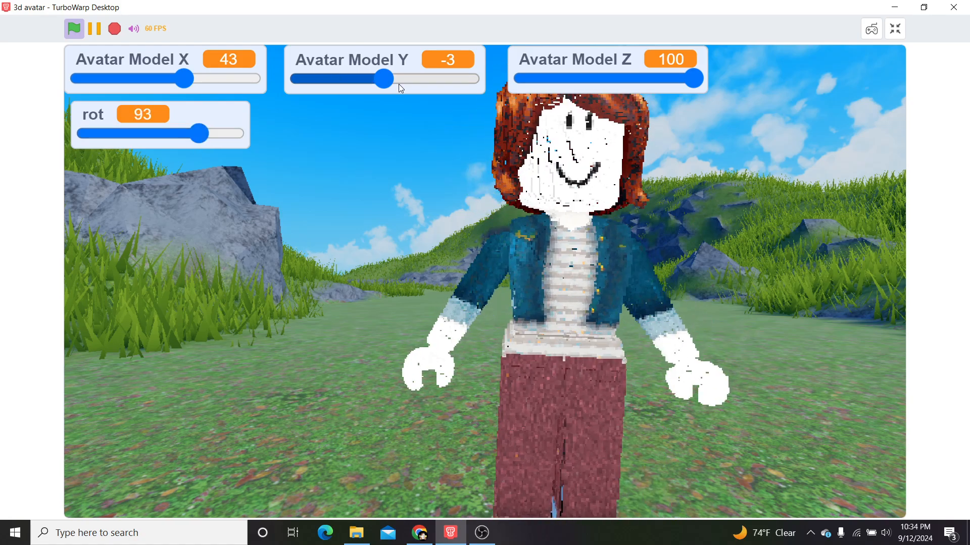
pyautogui.moveTo(383, 78); pyautogui.dragTo(372, 78)
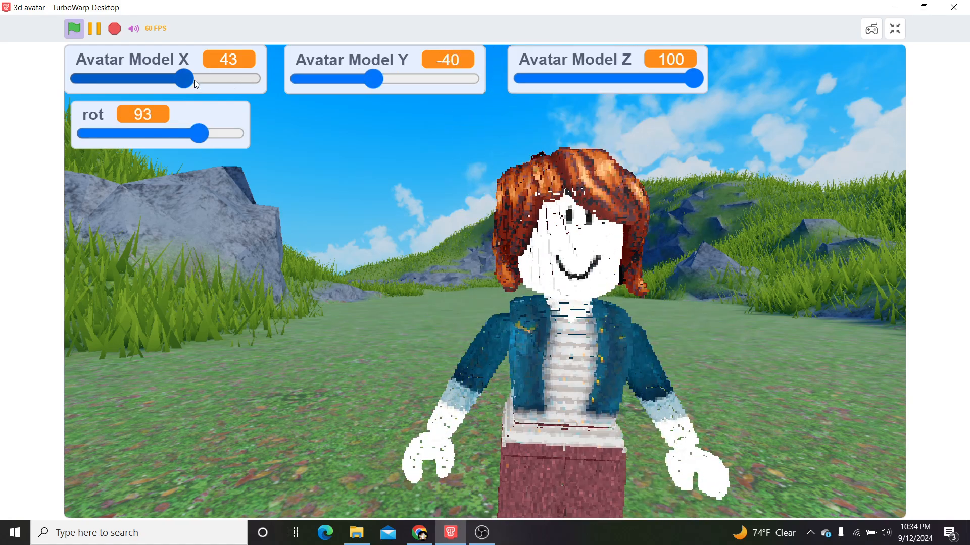
pyautogui.moveTo(182, 79); pyautogui.dragTo(152, 78)
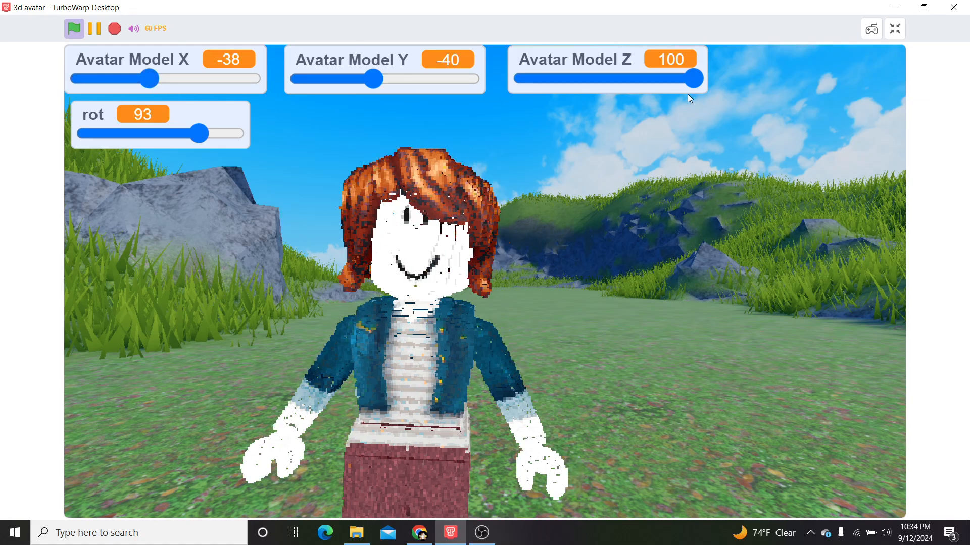
pyautogui.moveTo(696, 79); pyautogui.dragTo(585, 79)
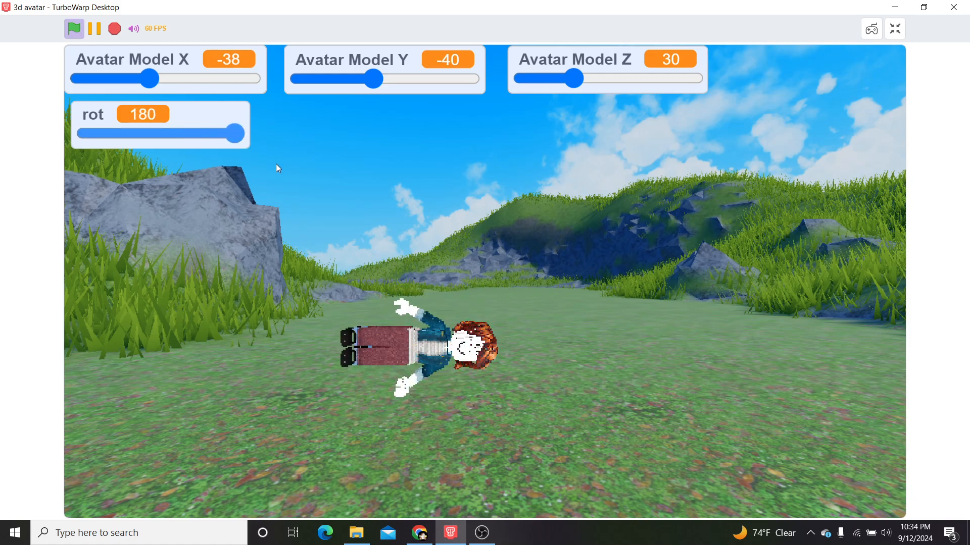
# Stand the distant avatar back upright at rotation 93.
pyautogui.moveTo(240, 133); pyautogui.dragTo(200, 132)
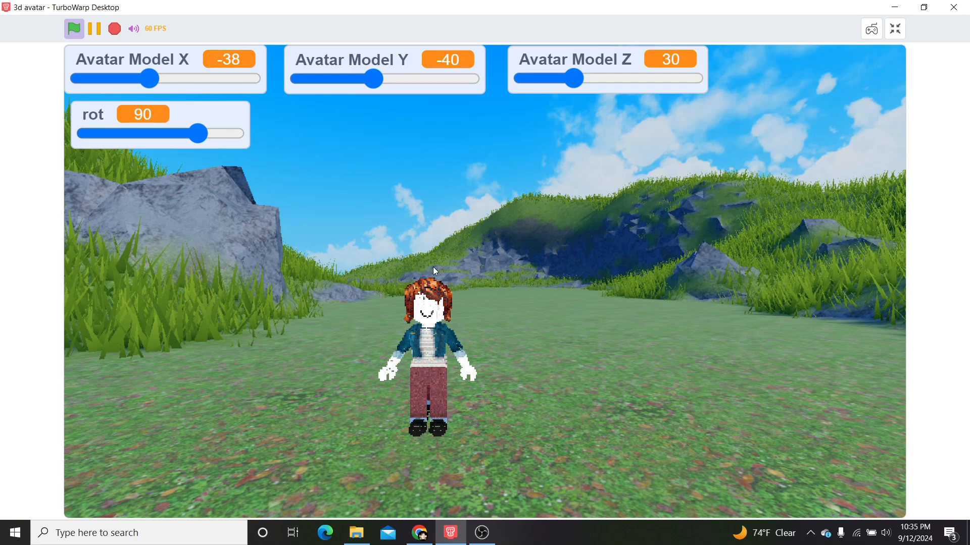
pyautogui.moveTo(419, 340)
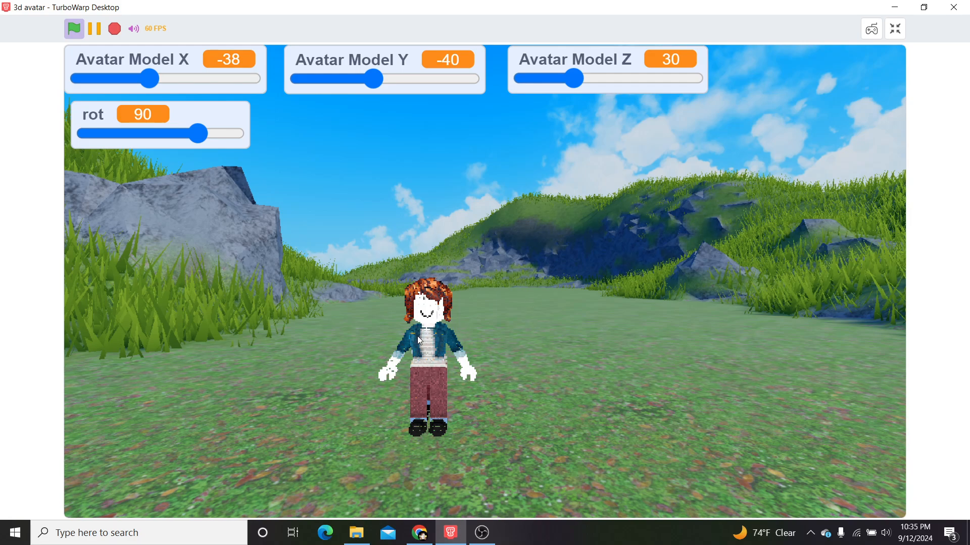
pyautogui.moveTo(201, 133); pyautogui.dragTo(197, 135)
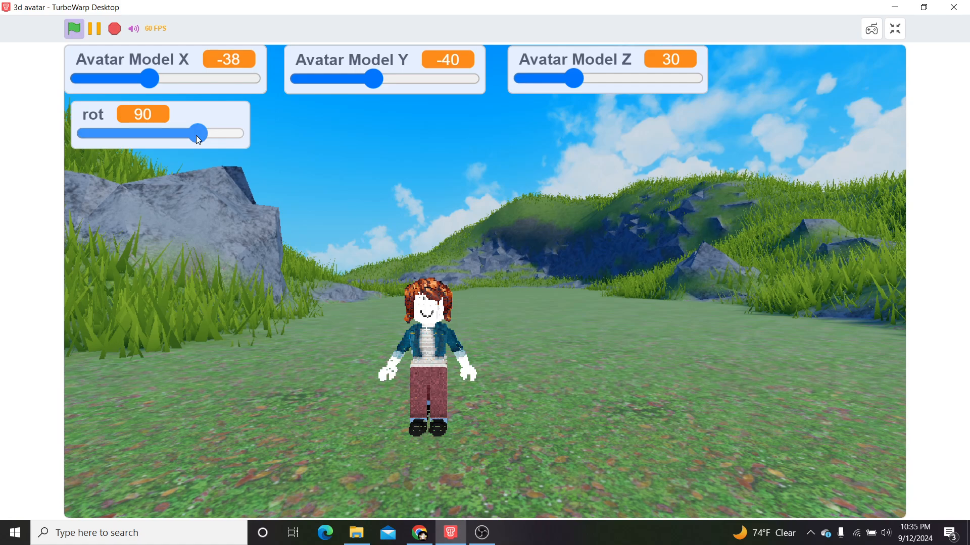
pyautogui.moveTo(195, 135); pyautogui.dragTo(200, 134)
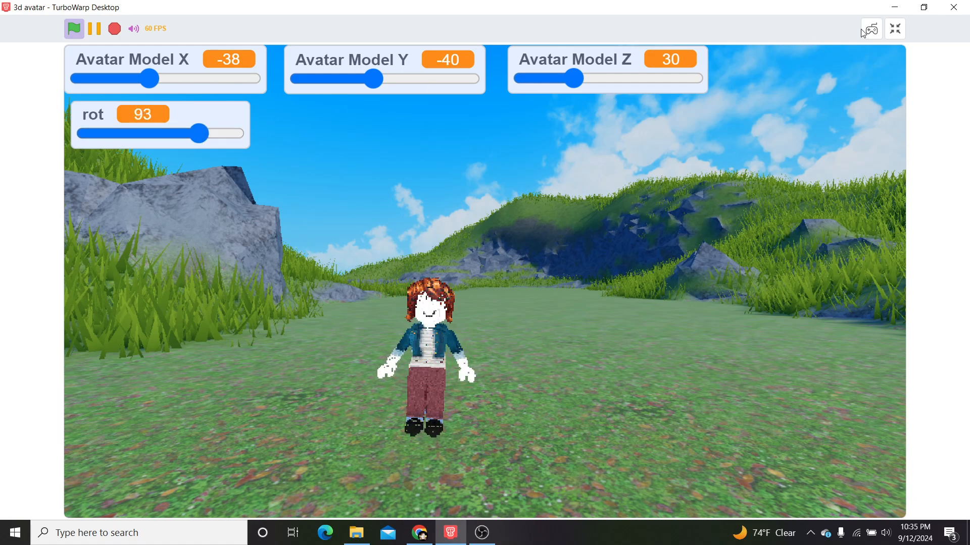
# Set the avatar to X -12, Y -1, Z 56 and exit full screen.
pyautogui.moveTo(155, 78); pyautogui.dragTo(149, 78)
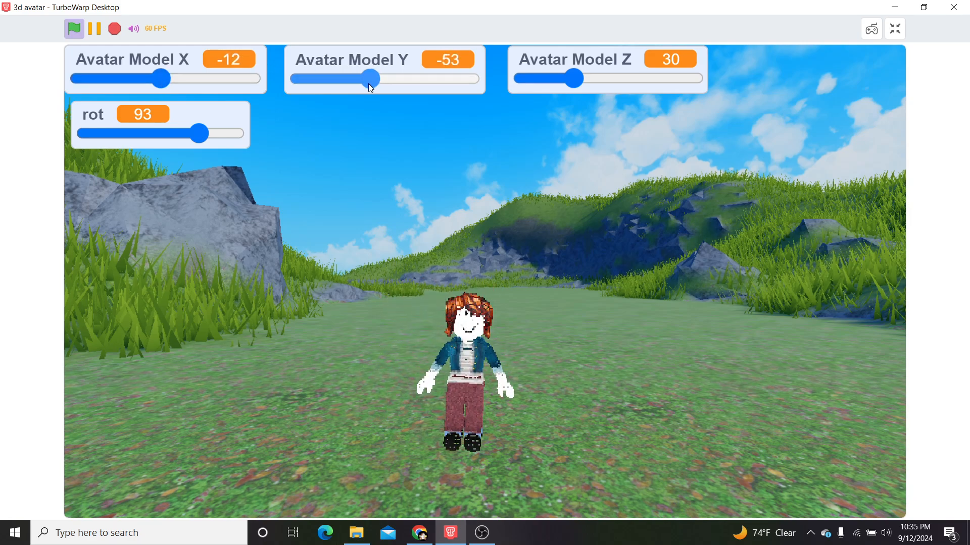
pyautogui.moveTo(569, 79); pyautogui.dragTo(590, 79)
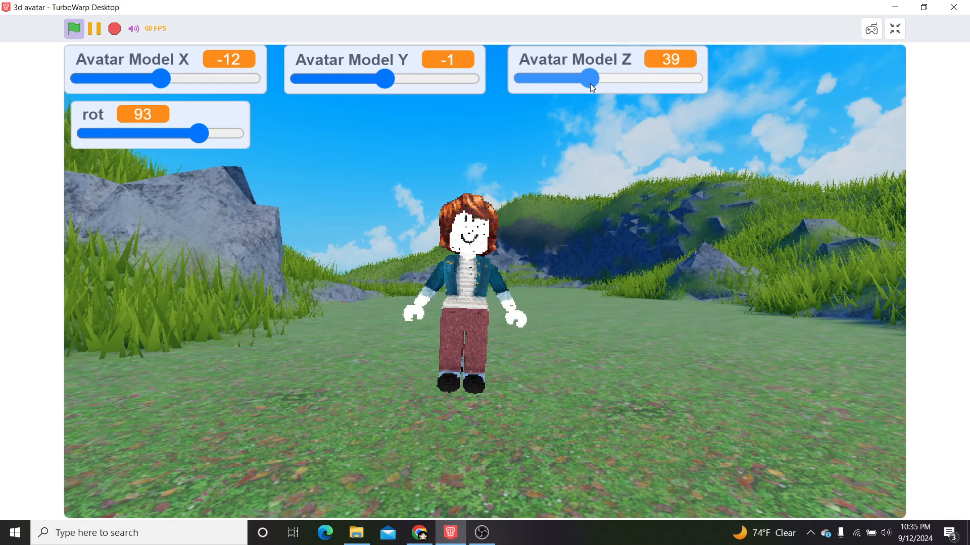
pyautogui.moveTo(590, 78); pyautogui.dragTo(609, 77)
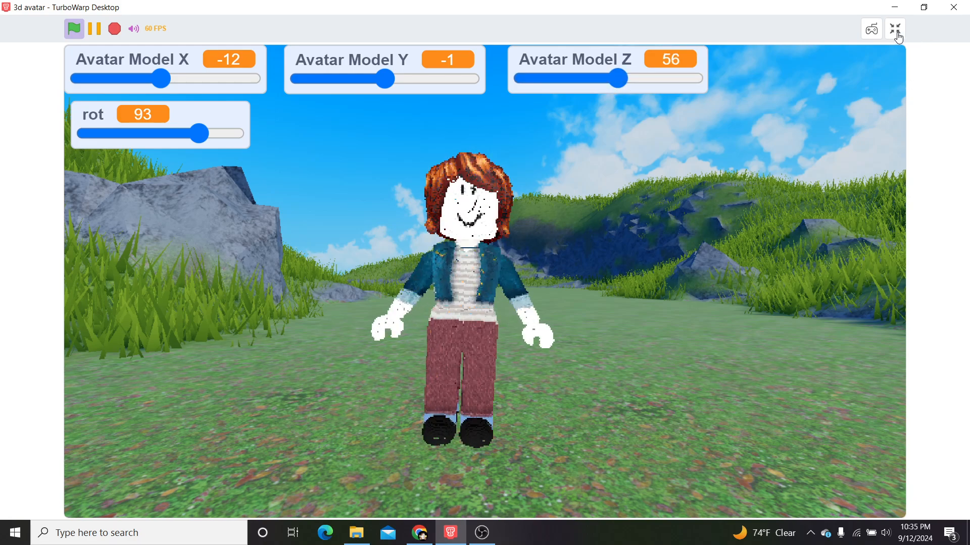
pyautogui.click(895, 28)
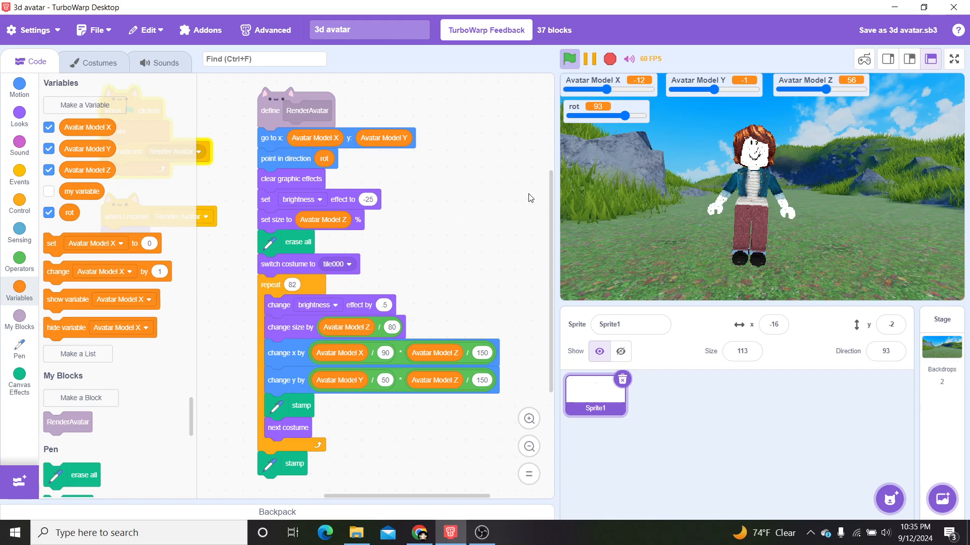
# Tilt the avatar to 32 and back to 90, slide it to X 174, then go full screen.
pyautogui.moveTo(648, 116); pyautogui.dragTo(609, 116)
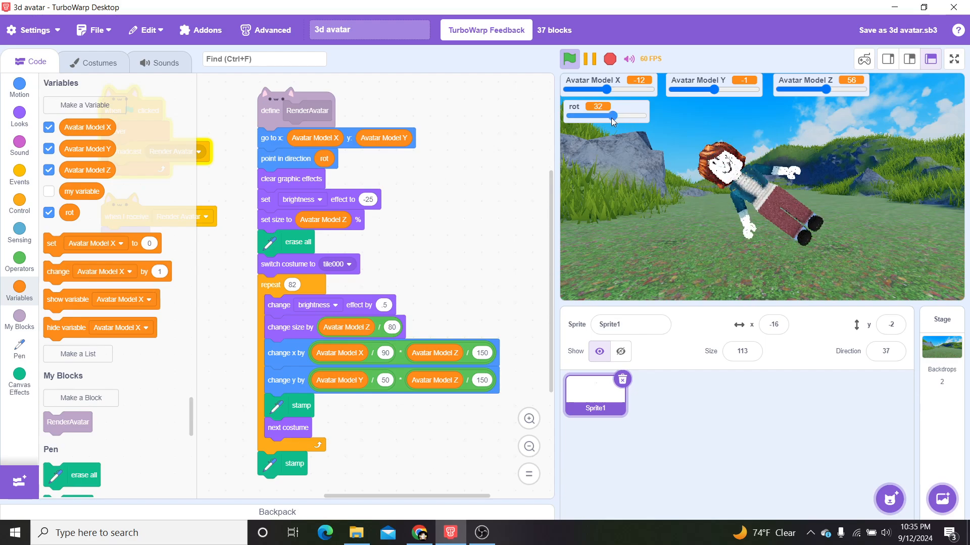
pyautogui.moveTo(611, 115); pyautogui.dragTo(627, 115)
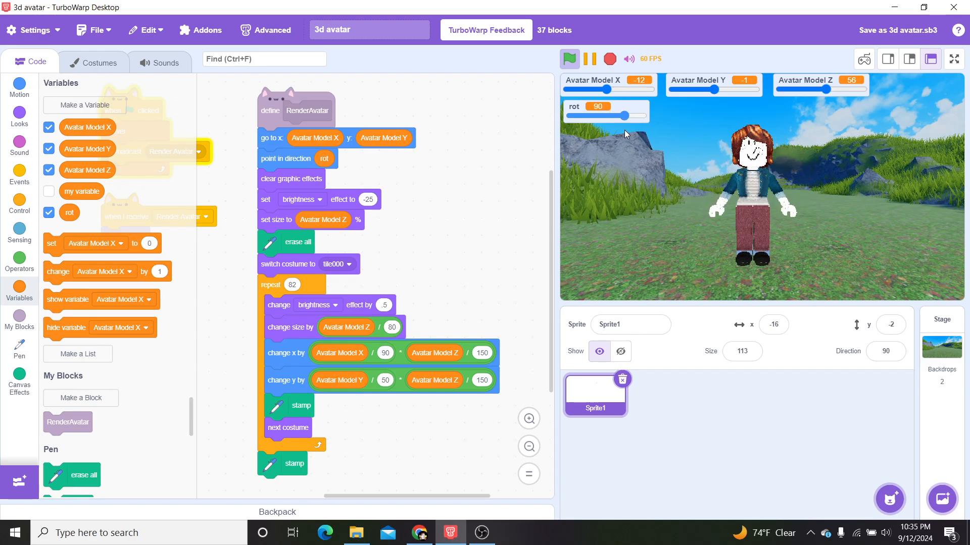
pyautogui.moveTo(609, 89); pyautogui.dragTo(574, 89)
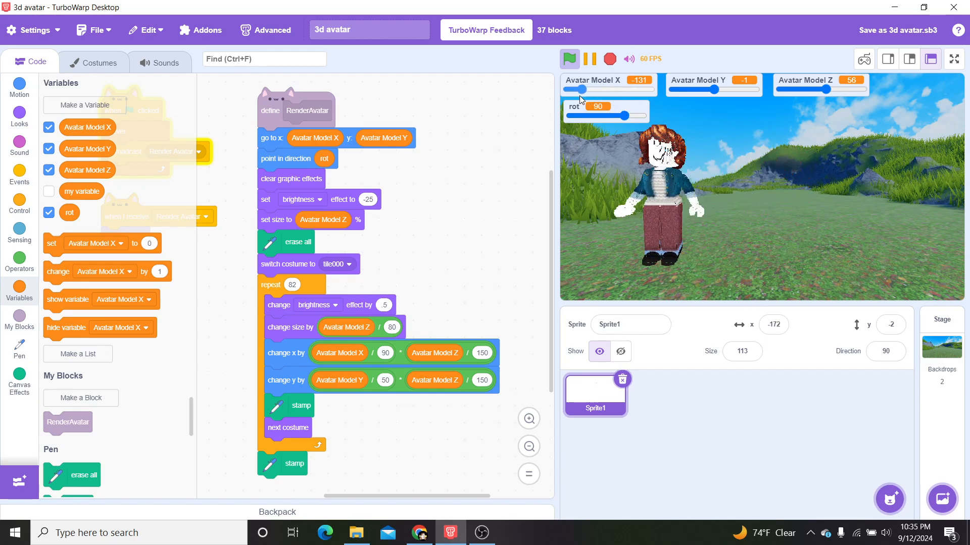
pyautogui.moveTo(574, 88); pyautogui.dragTo(640, 89)
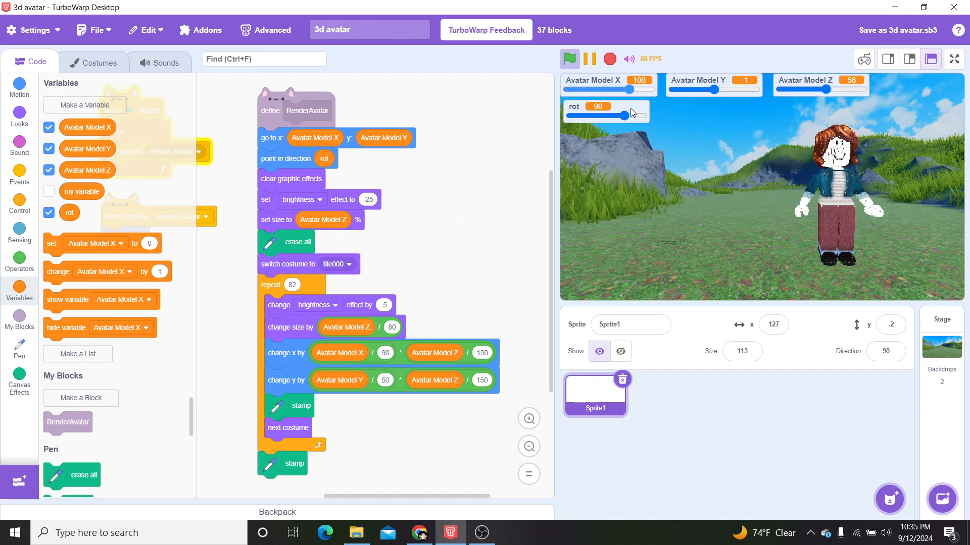
pyautogui.moveTo(640, 89); pyautogui.dragTo(666, 88)
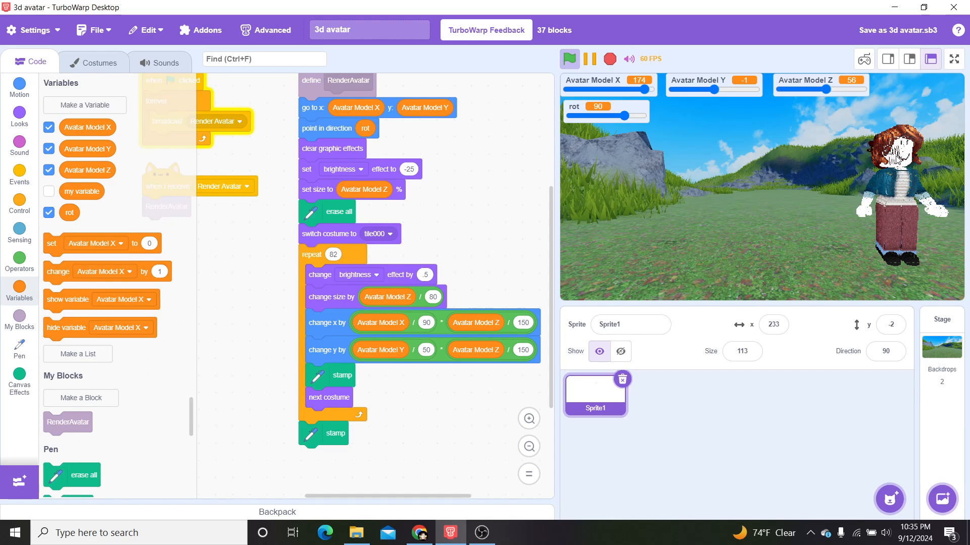
pyautogui.click(951, 58)
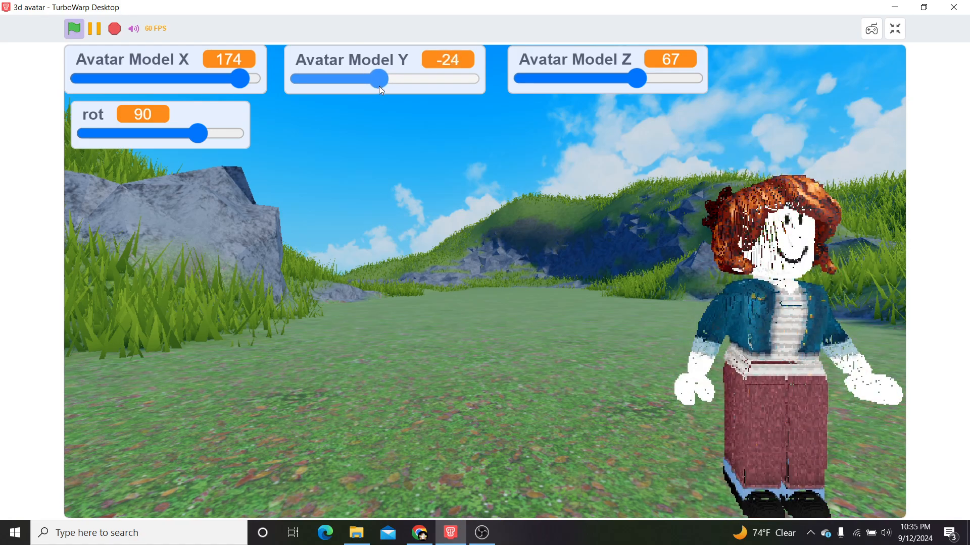
# Swing the avatar left, right and back to X -149, then exit full screen.
pyautogui.moveTo(242, 78); pyautogui.dragTo(116, 78)
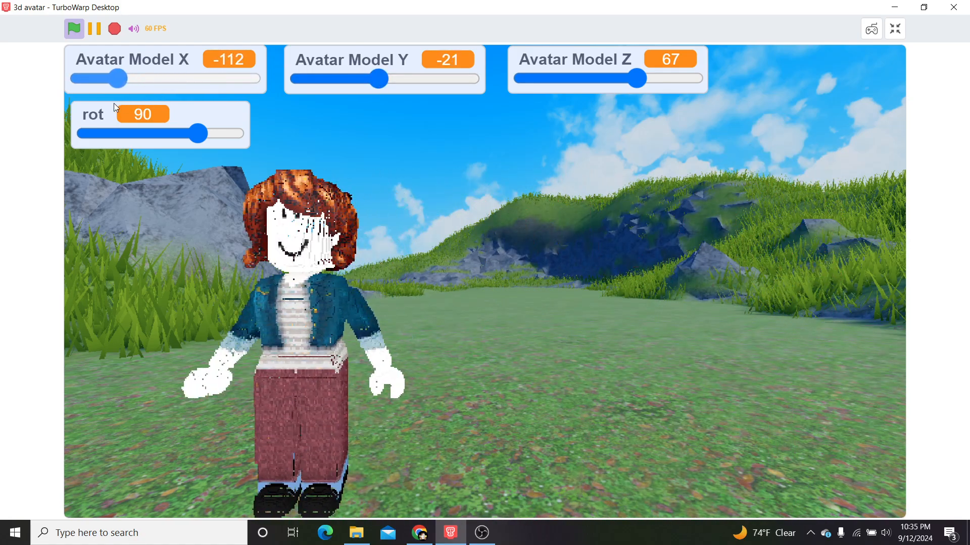
pyautogui.moveTo(116, 78); pyautogui.dragTo(234, 79)
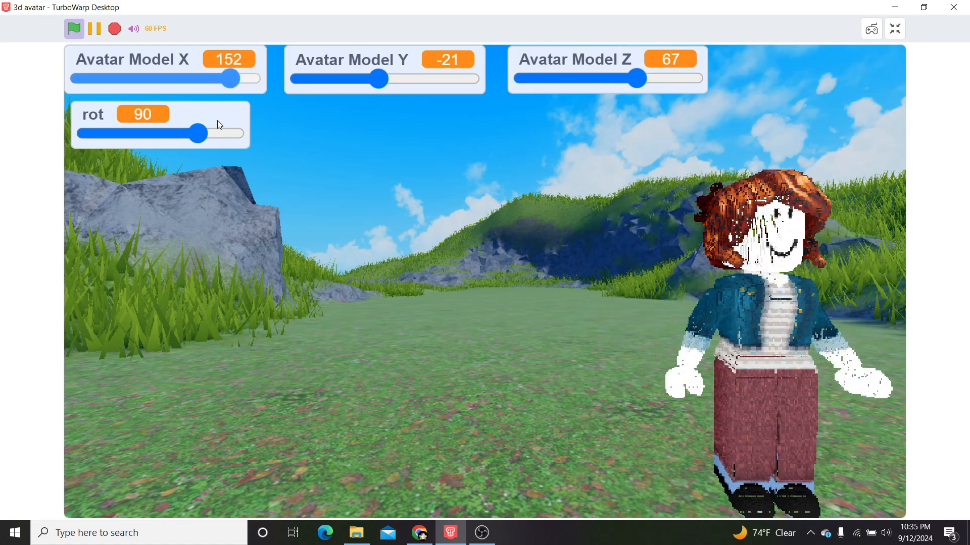
pyautogui.moveTo(235, 78); pyautogui.dragTo(92, 79)
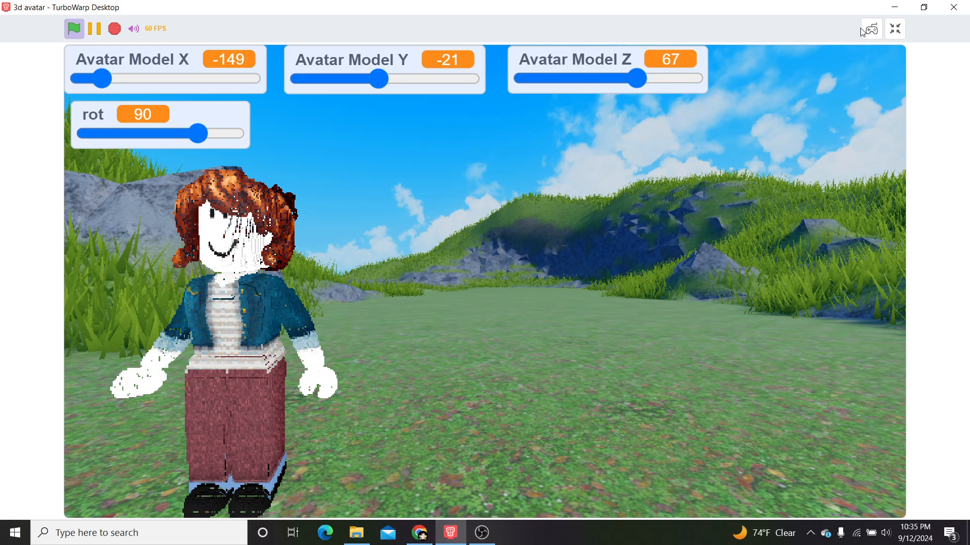
pyautogui.moveTo(599, 116)
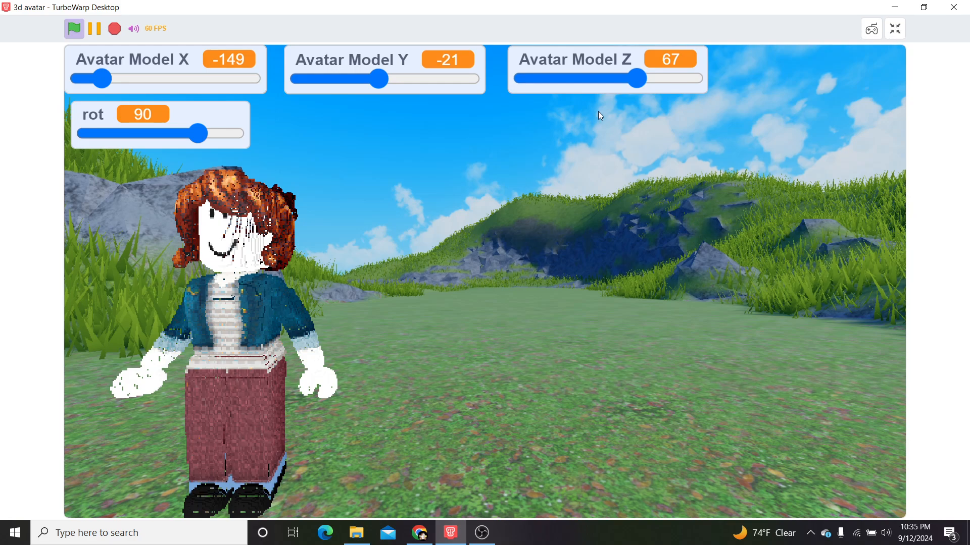
pyautogui.moveTo(895, 45)
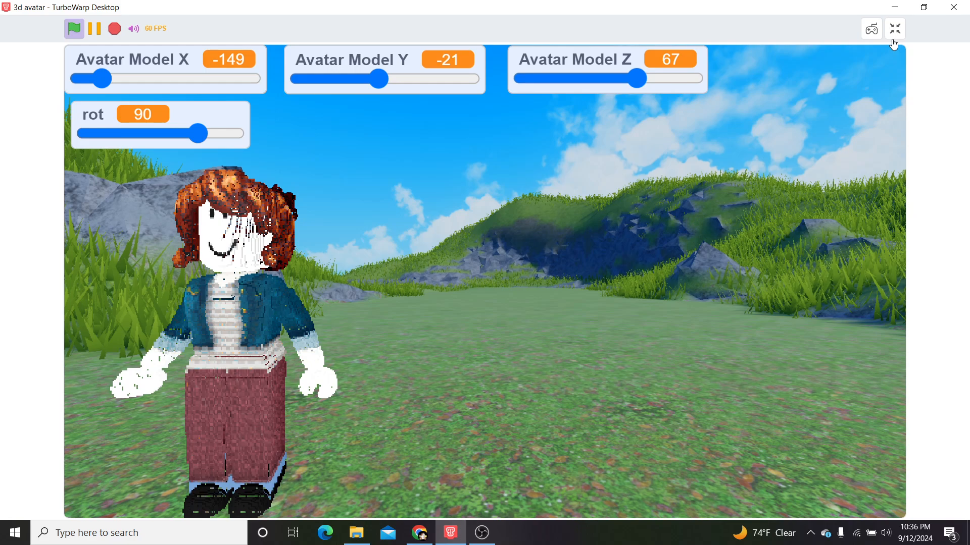
pyautogui.click(894, 28)
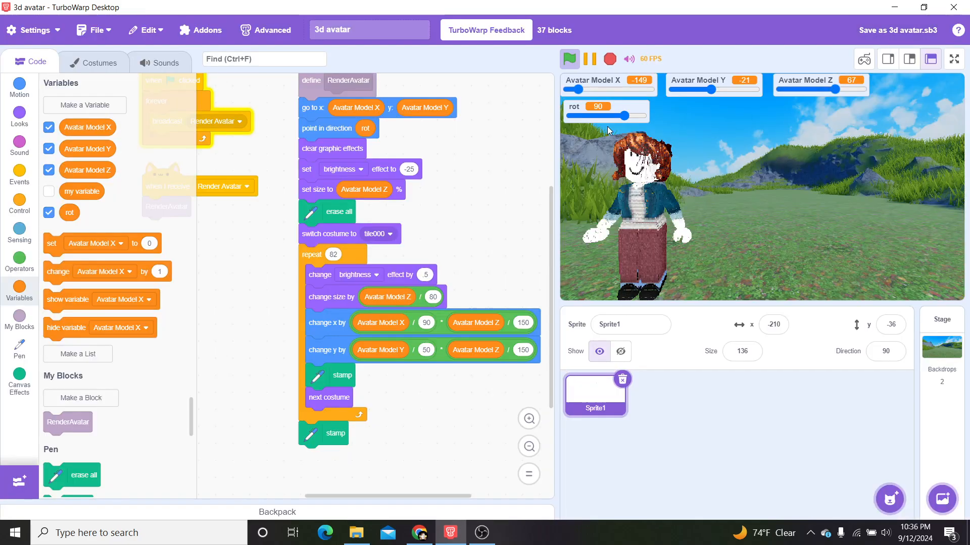
# Position the avatar at X 36, Y 5, Z 30, tilting to 146 before settling at 85.
pyautogui.moveTo(625, 116); pyautogui.dragTo(623, 116)
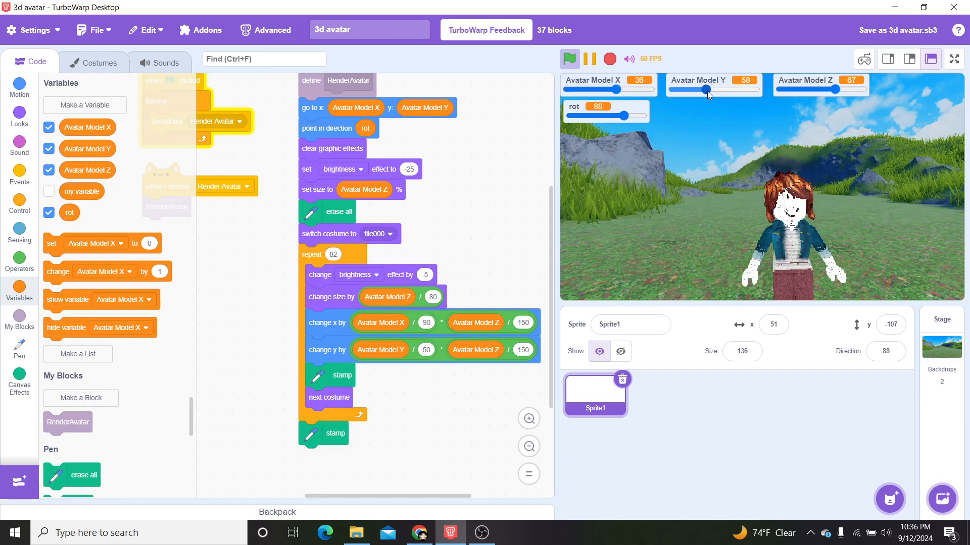
pyautogui.moveTo(707, 89); pyautogui.dragTo(716, 89)
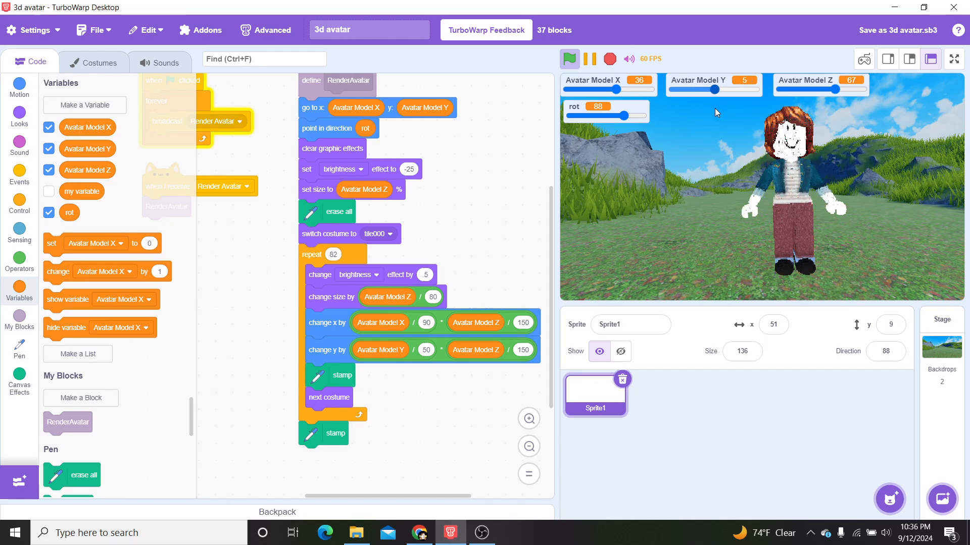
pyautogui.moveTo(834, 89); pyautogui.dragTo(807, 88)
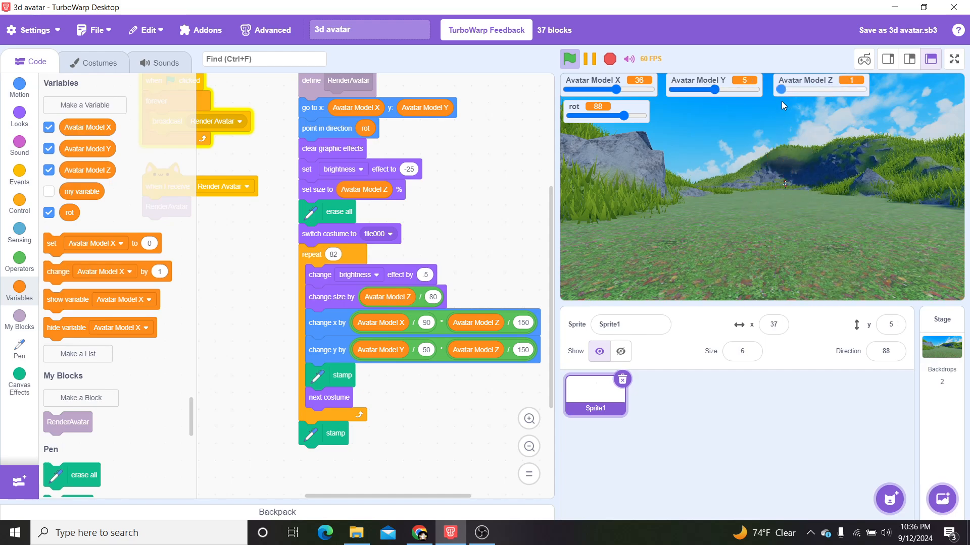
pyautogui.moveTo(784, 89); pyautogui.dragTo(807, 89)
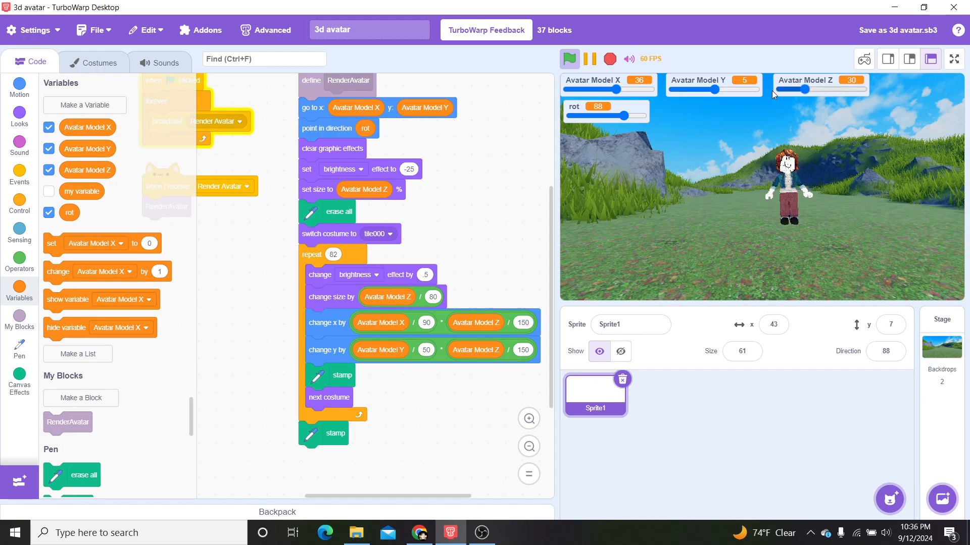
pyautogui.moveTo(536, 172)
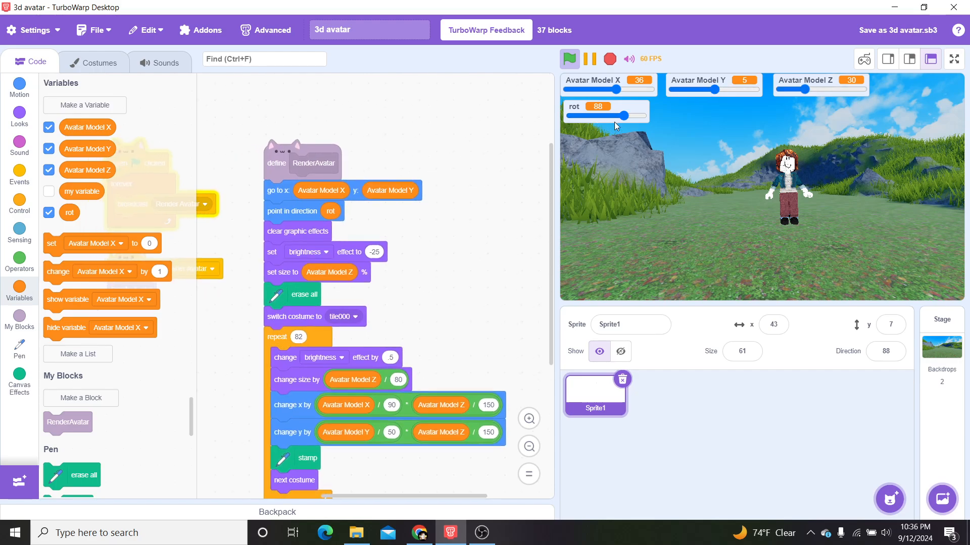
pyautogui.moveTo(609, 115); pyautogui.dragTo(634, 115)
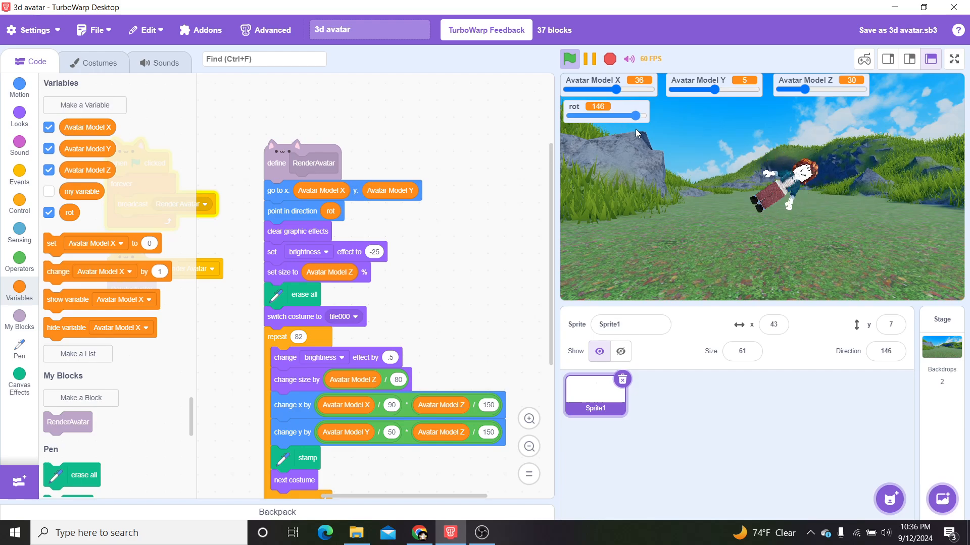
pyautogui.moveTo(630, 116); pyautogui.dragTo(603, 115)
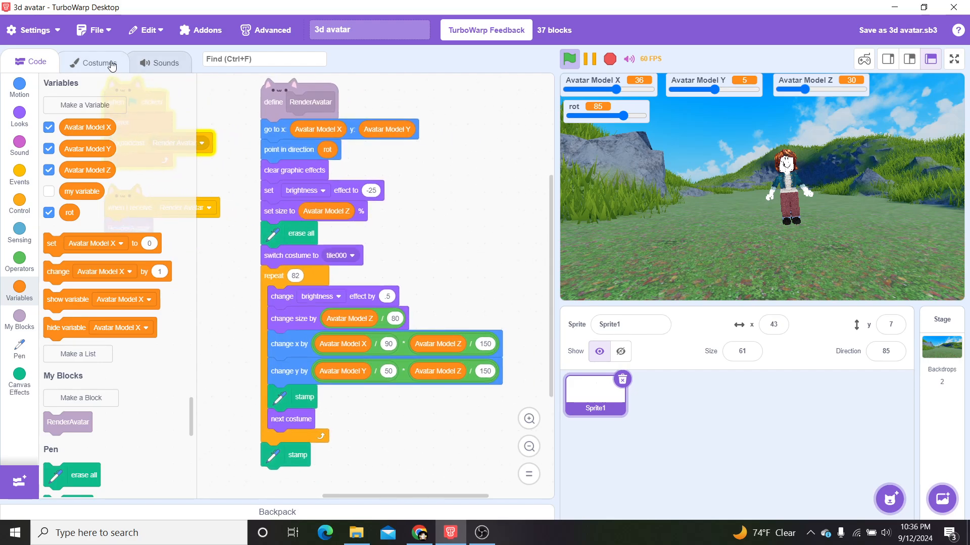
# Browse the sprite's costume tiles, then return to the RenderAvatar code.
pyautogui.click(93, 62)
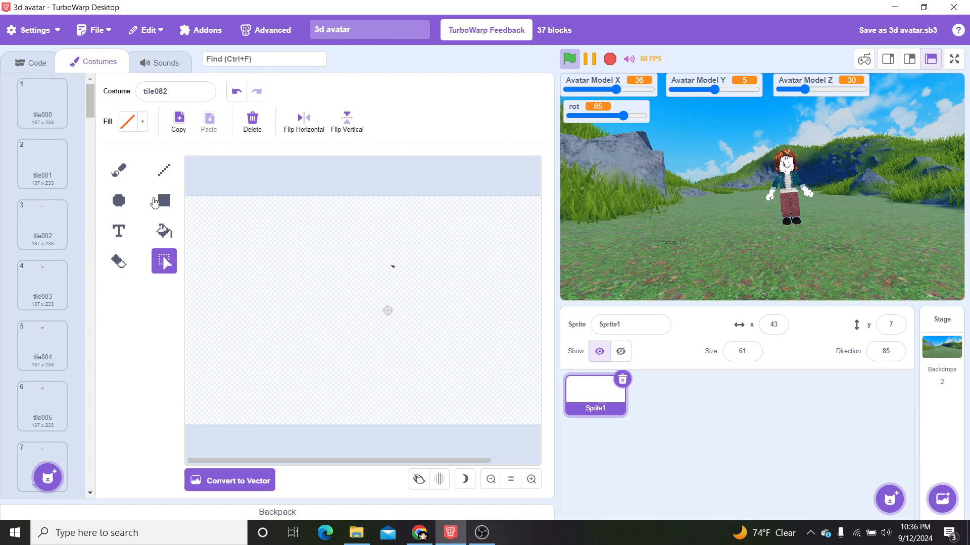
pyautogui.moveTo(904, 121)
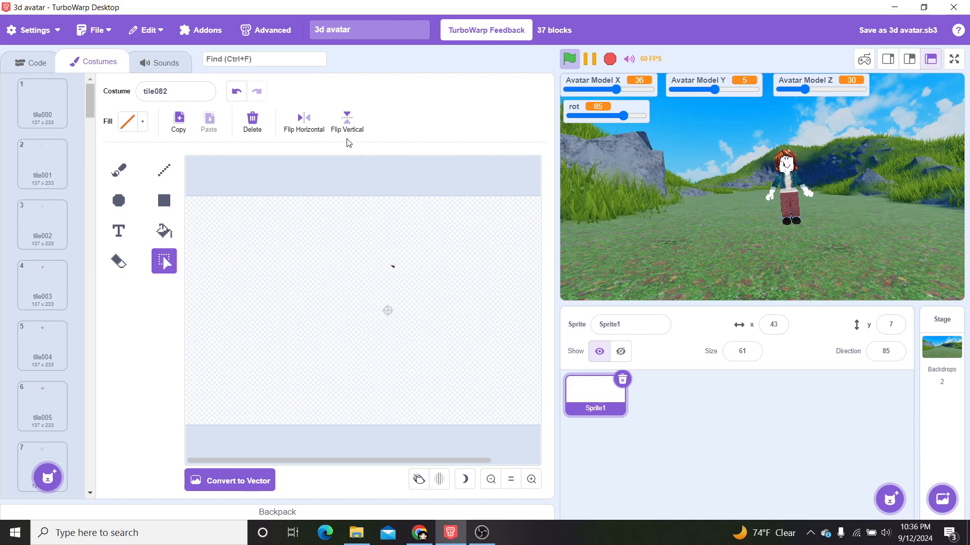
pyautogui.click(29, 62)
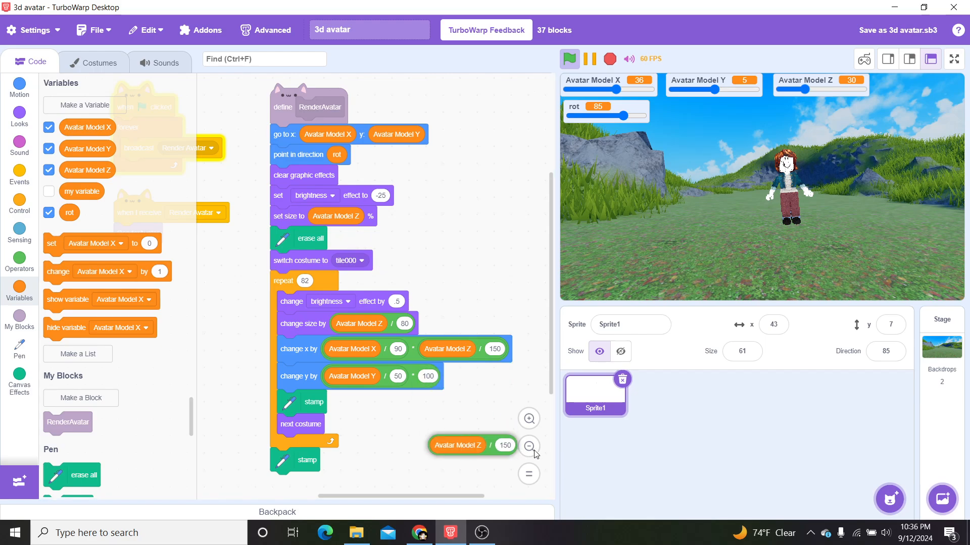
# Put Avatar Model Z / 150 back into change y by, then open the Stage's code.
pyautogui.moveTo(471, 446); pyautogui.dragTo(448, 376)
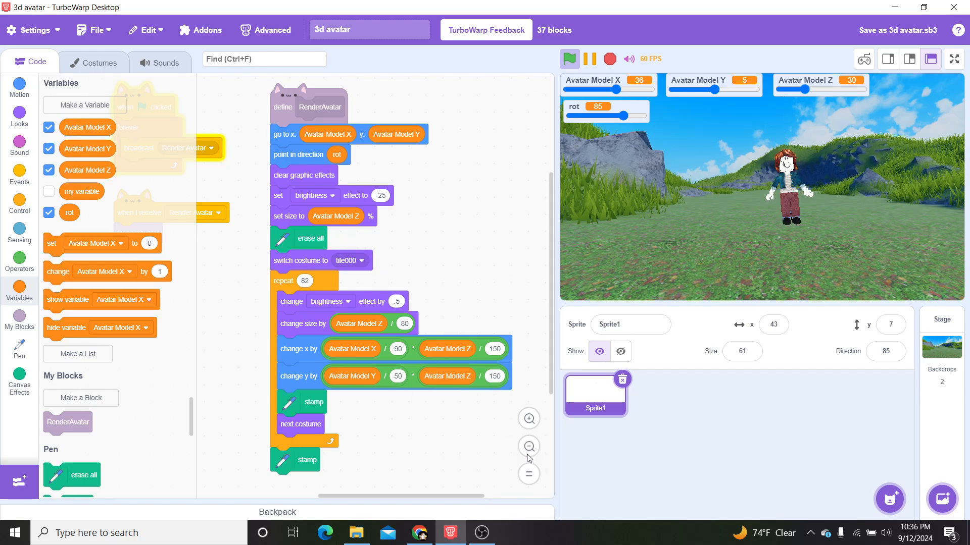
pyautogui.click(528, 446)
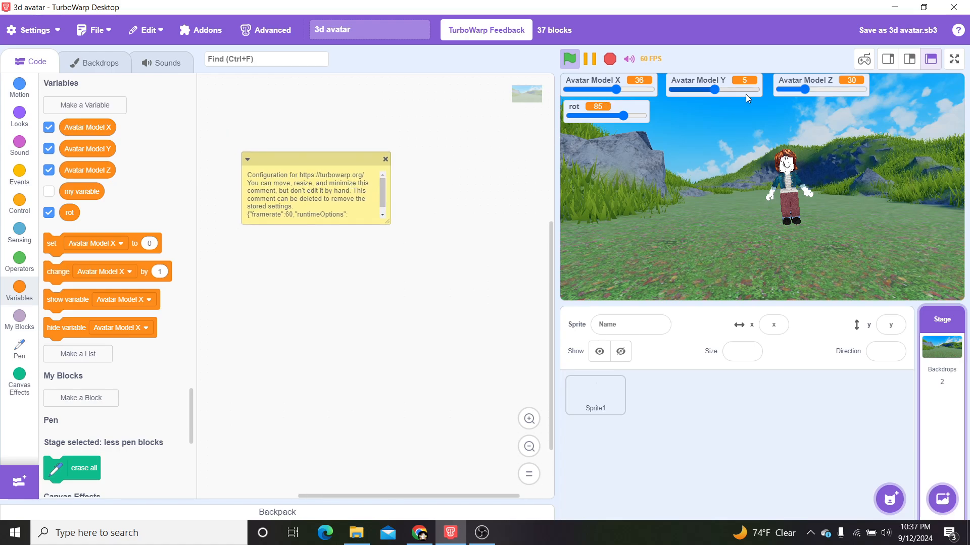
pyautogui.click(482, 533)
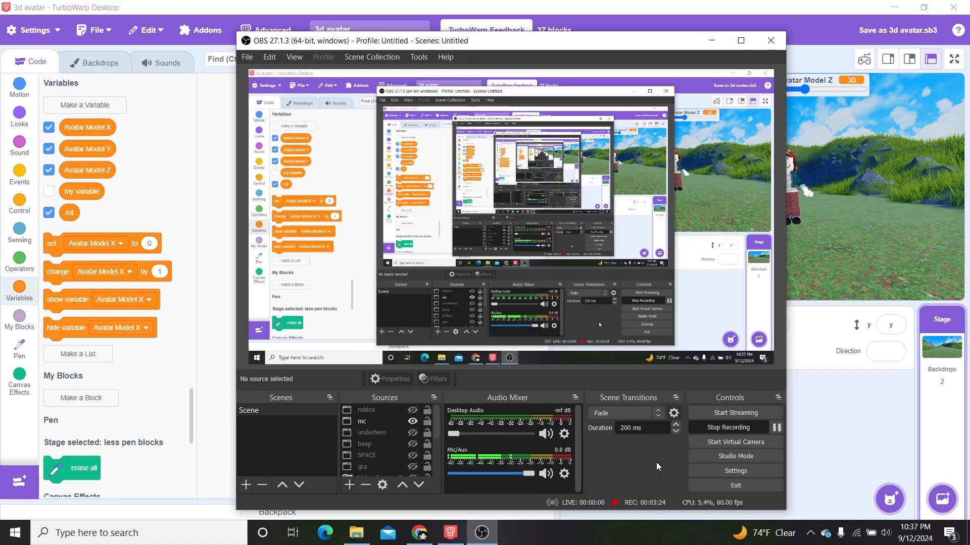